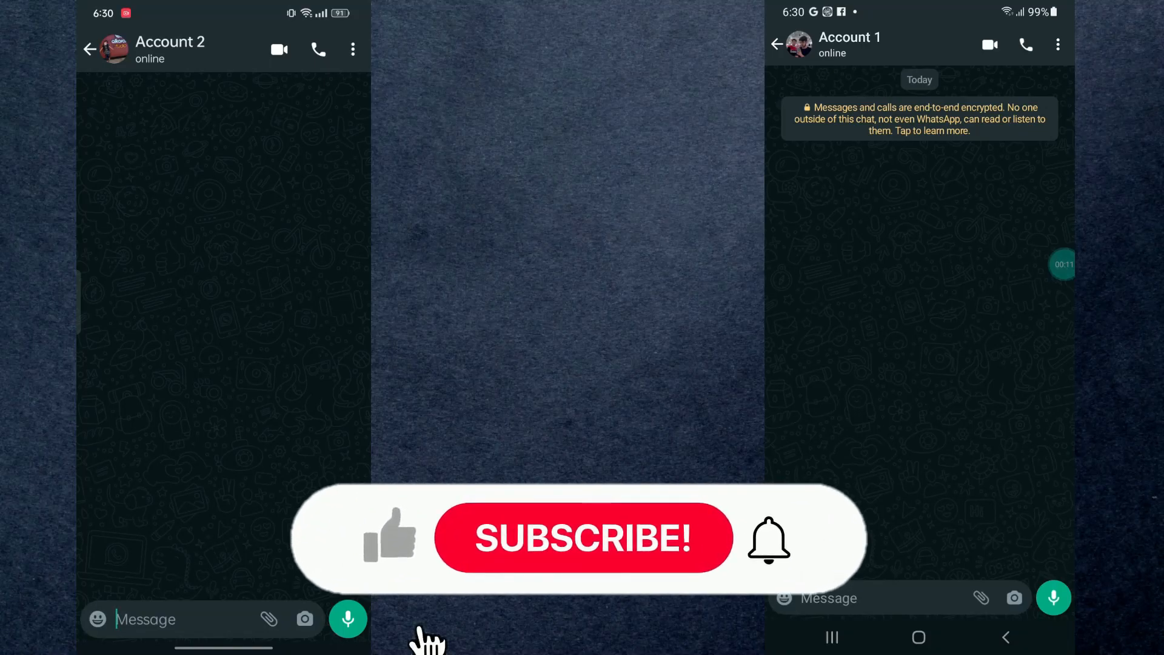
- On the right phone, send 'Hello' to Account 1 after discarding the misspelled 'Jello' draft
click(348, 618)
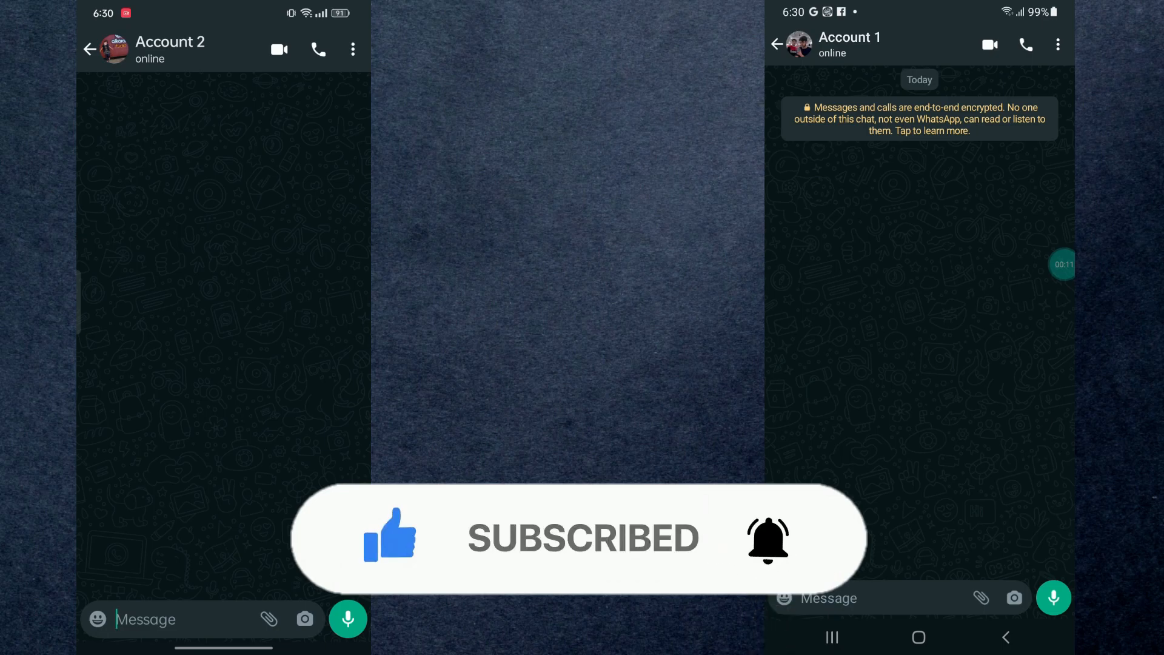
click(179, 619)
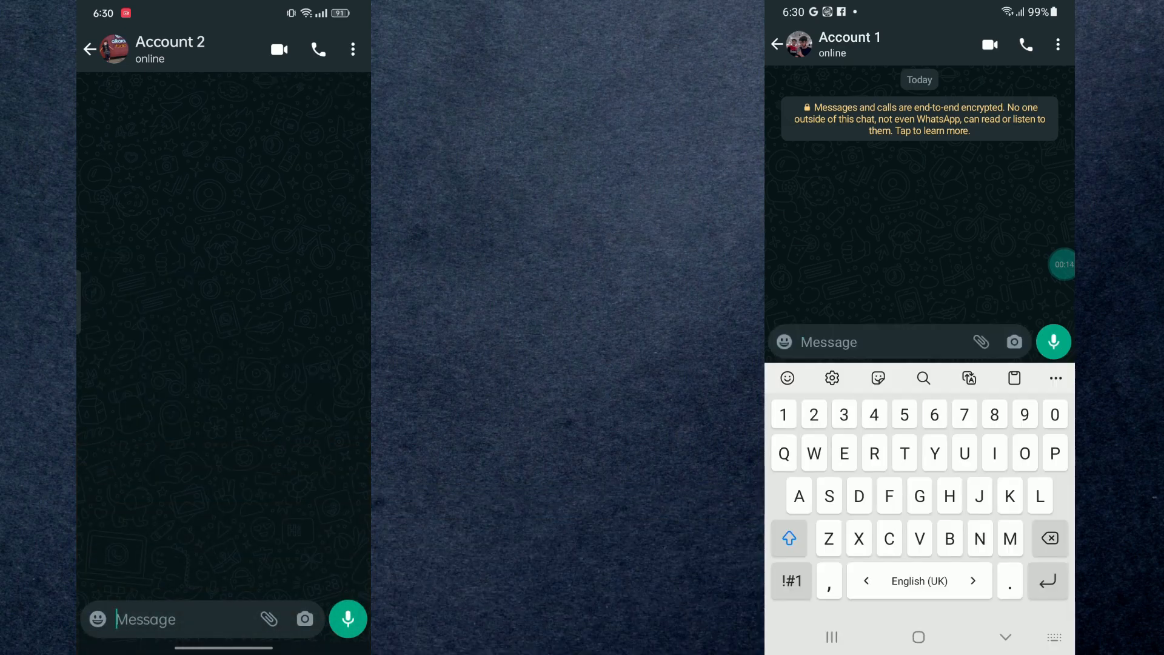
text(Jello)
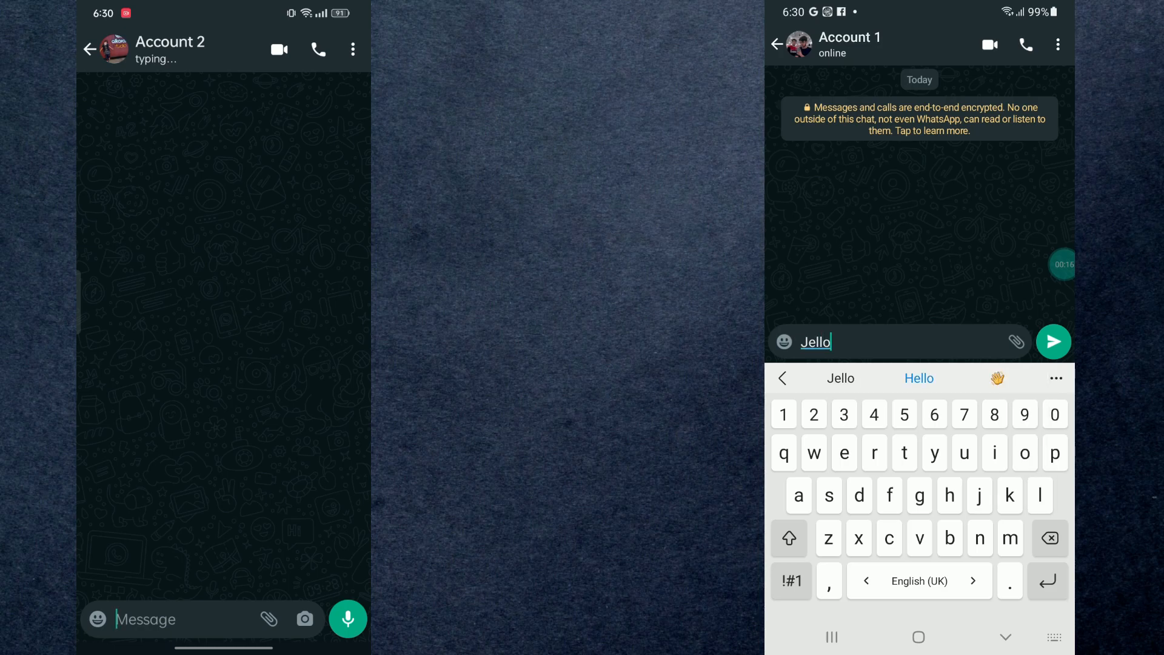
click(1053, 342)
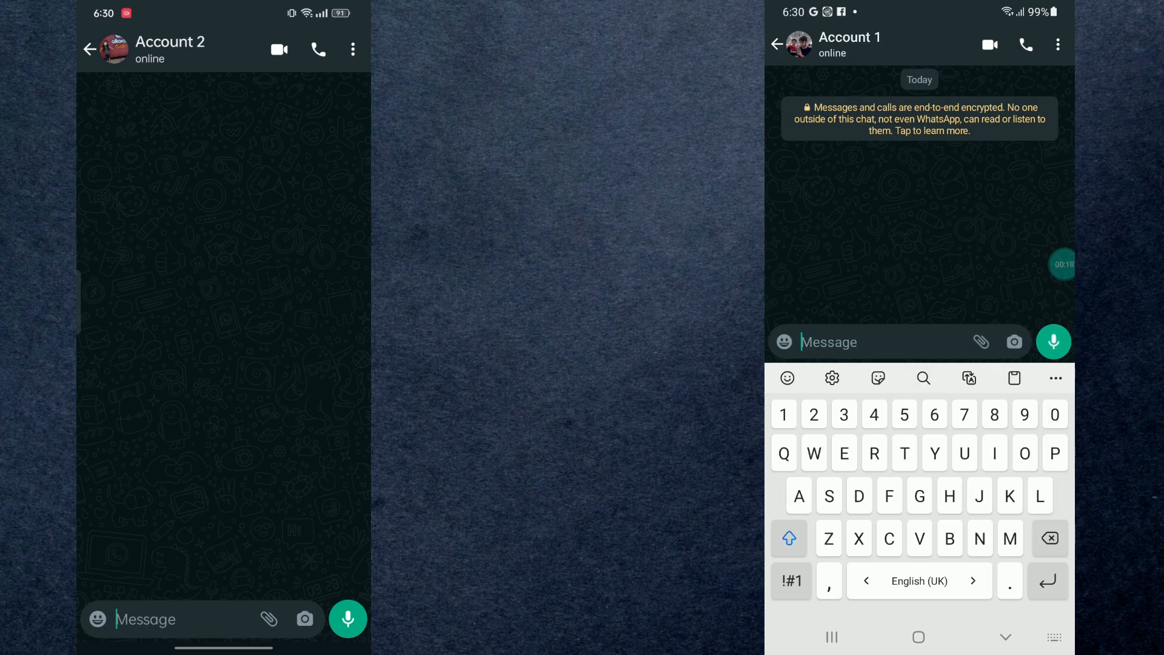
text(Hello)
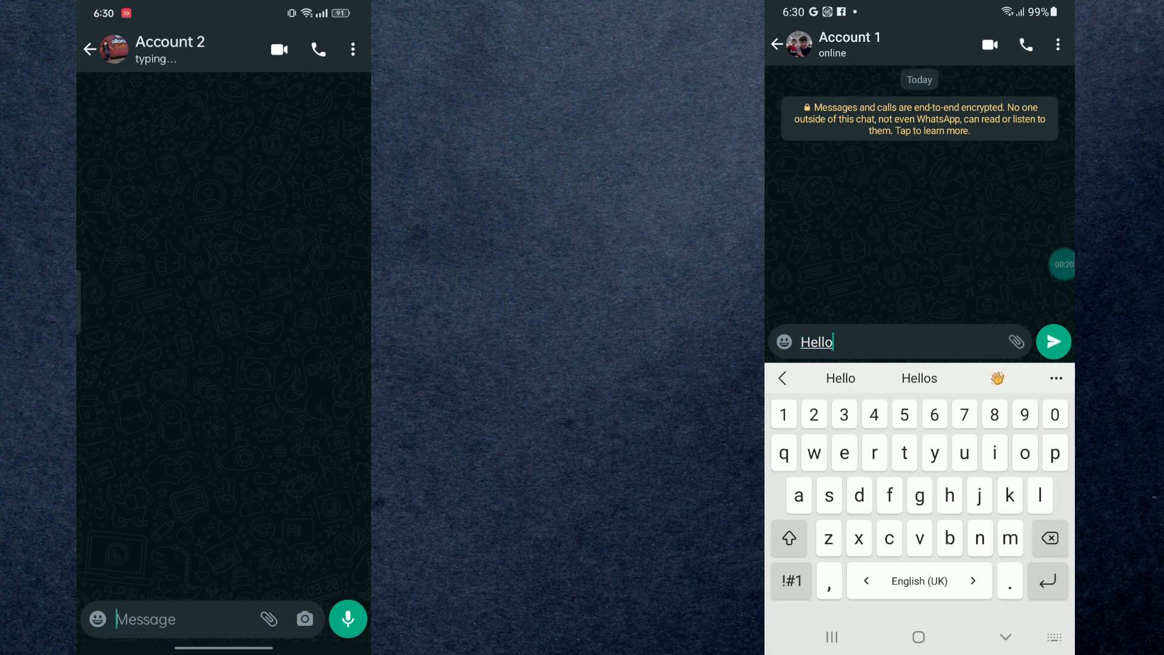
click(1054, 342)
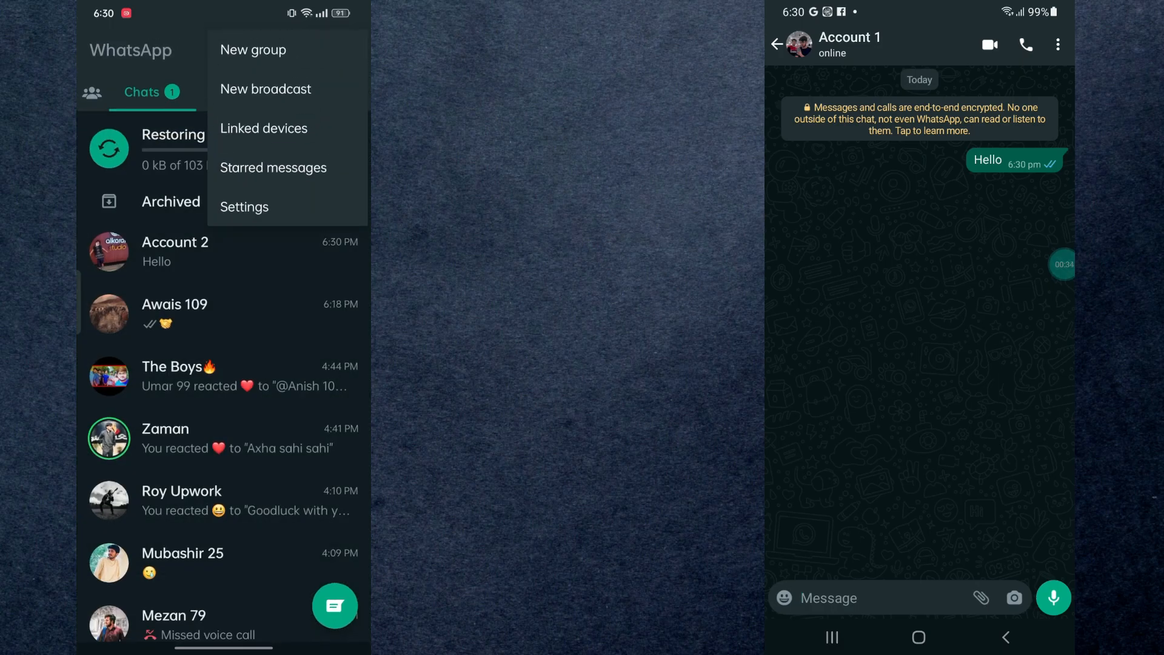
- On the left phone turn Read receipts off in Privacy settings, then send 'Hey?' from the right phone
click(244, 206)
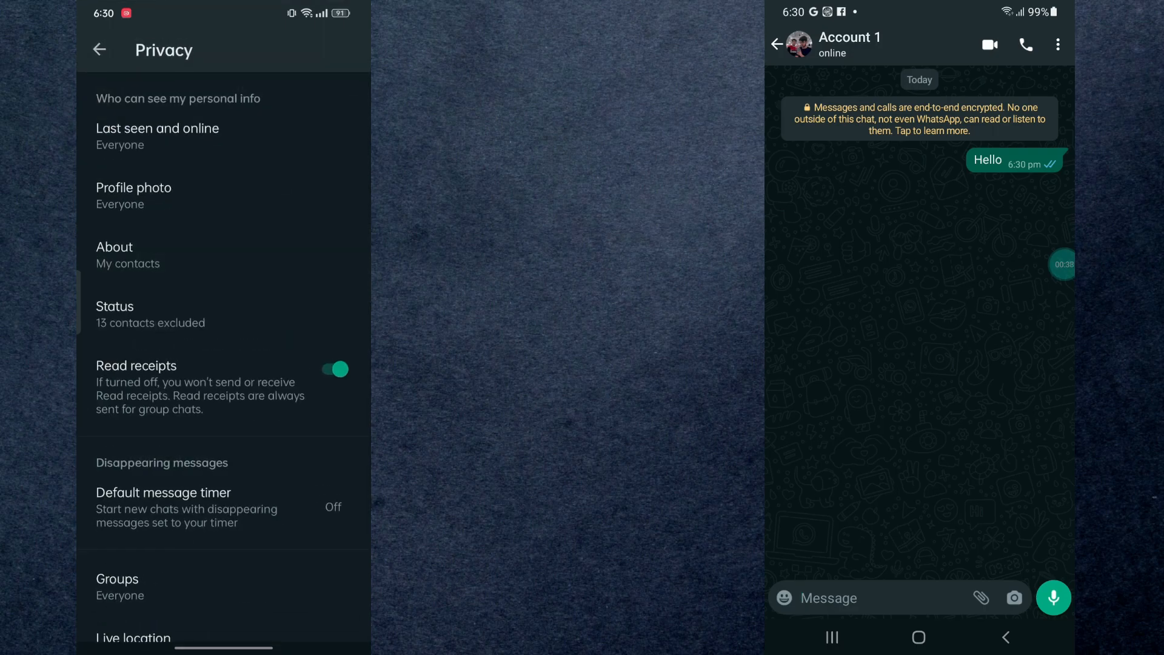
click(334, 368)
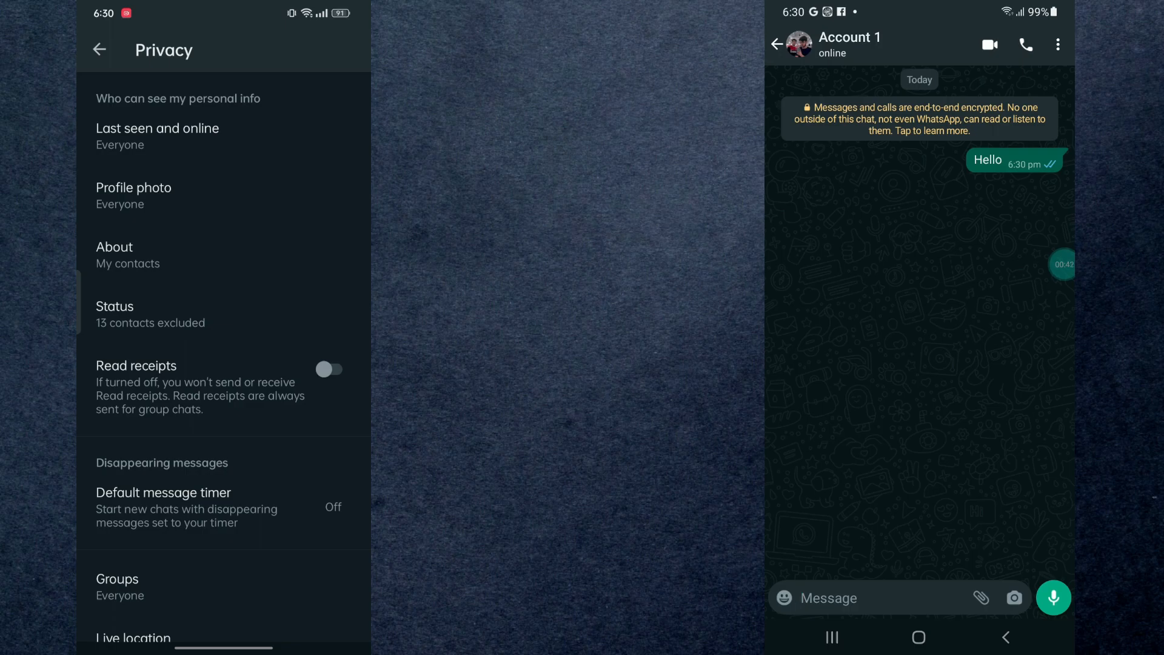
click(98, 50)
text(Hey)
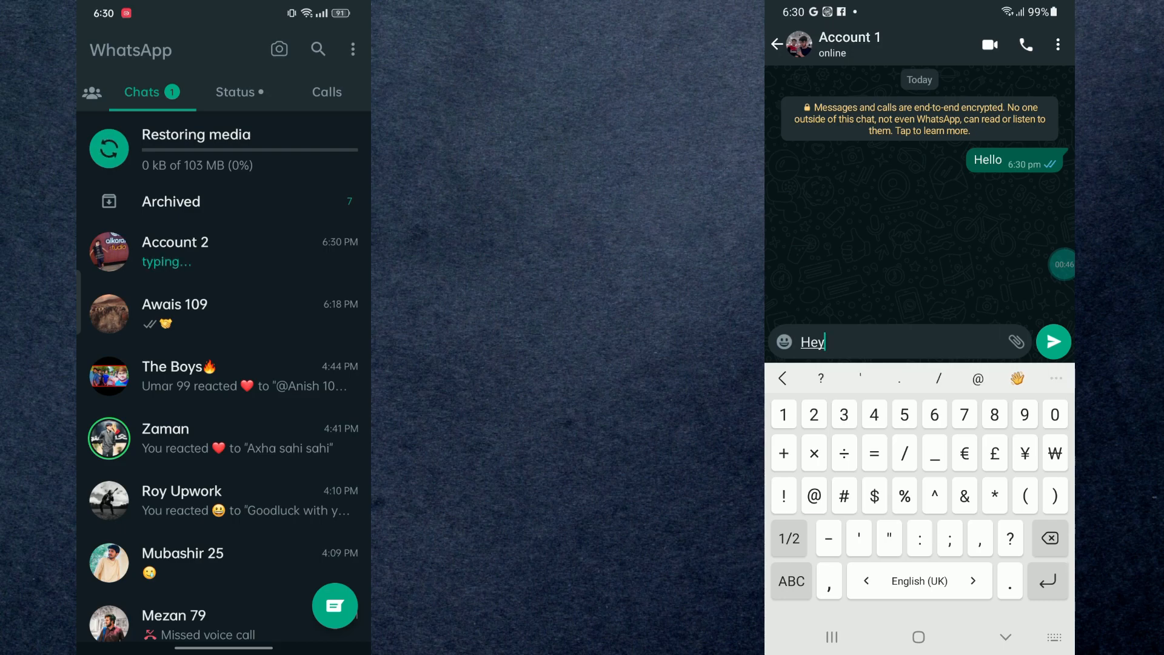
click(1053, 342)
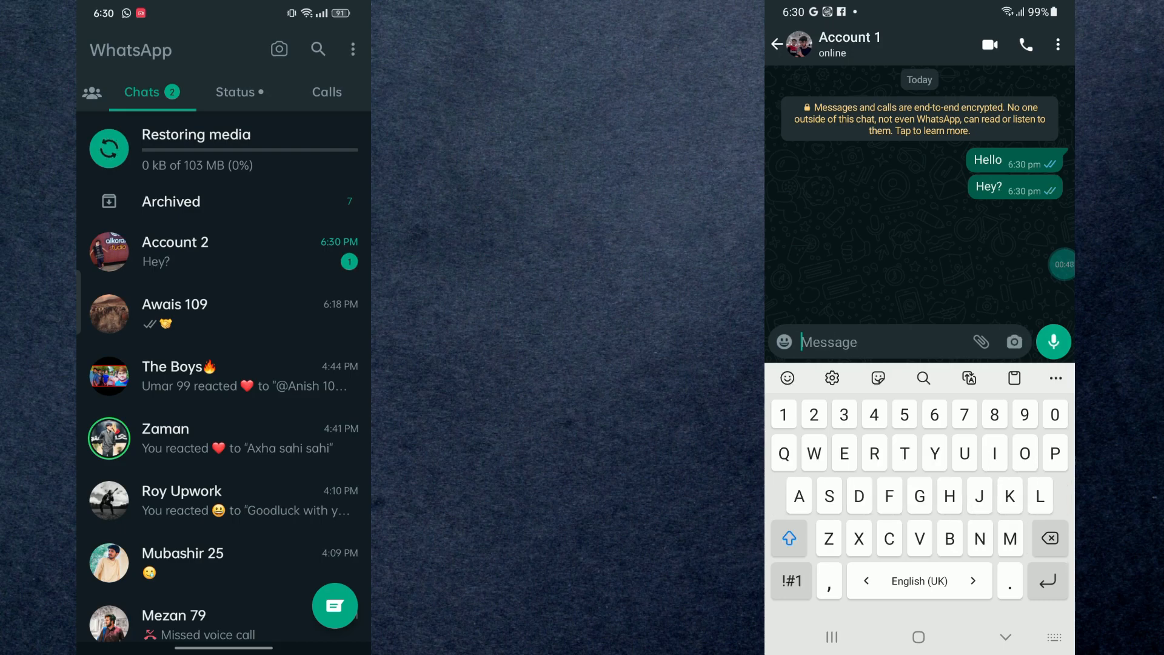